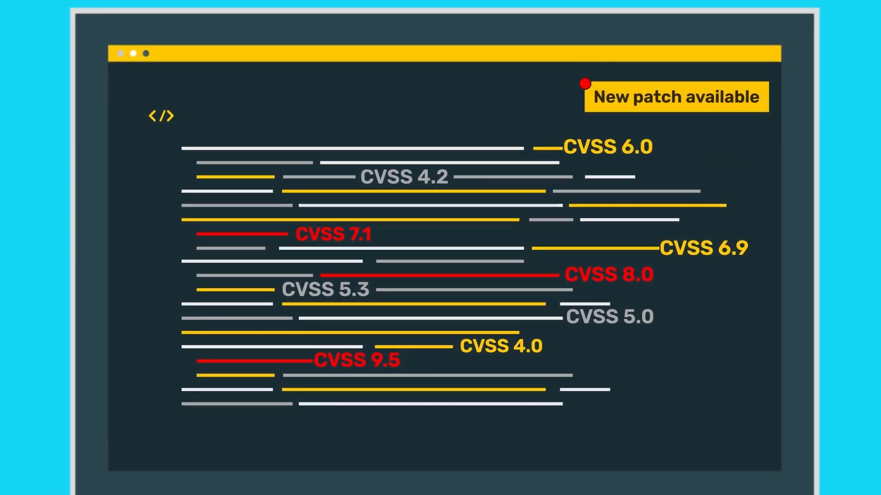
mouse_move(775, 118)
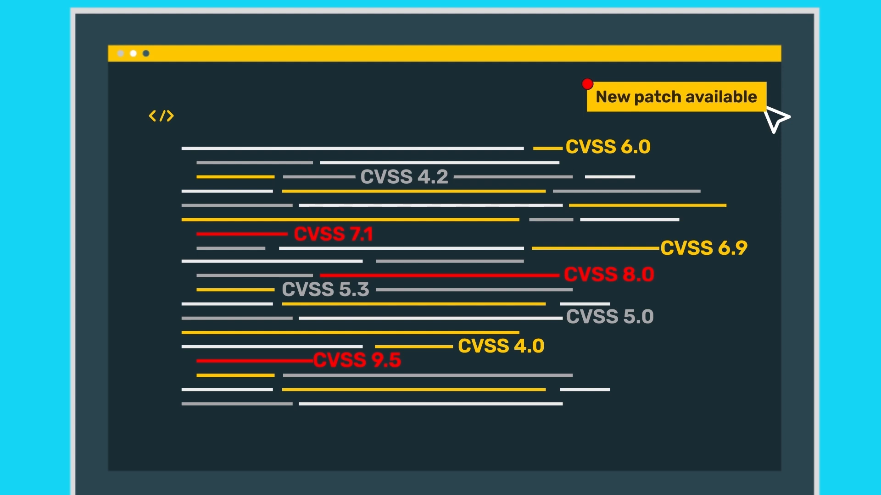